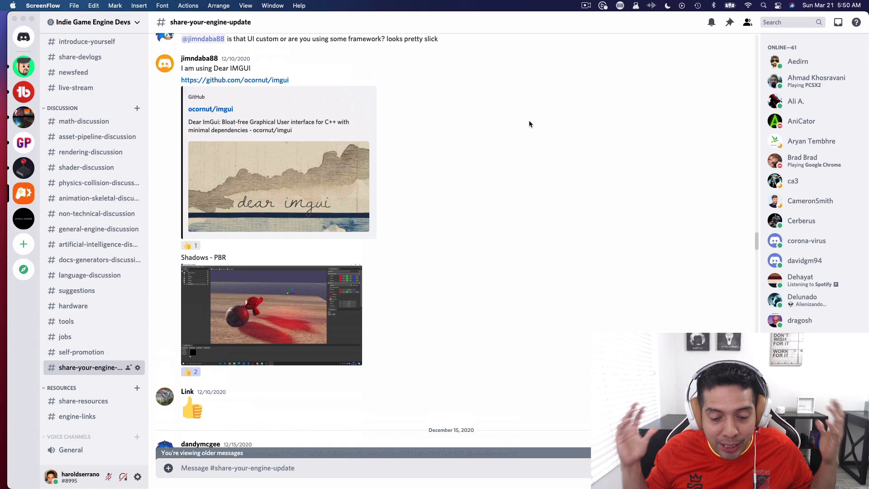
Scroll down to the TimelineJS timeline showing the engine milestones.
{"action": "scroll", "scroll_direction": "down", "scroll_amount": 3}
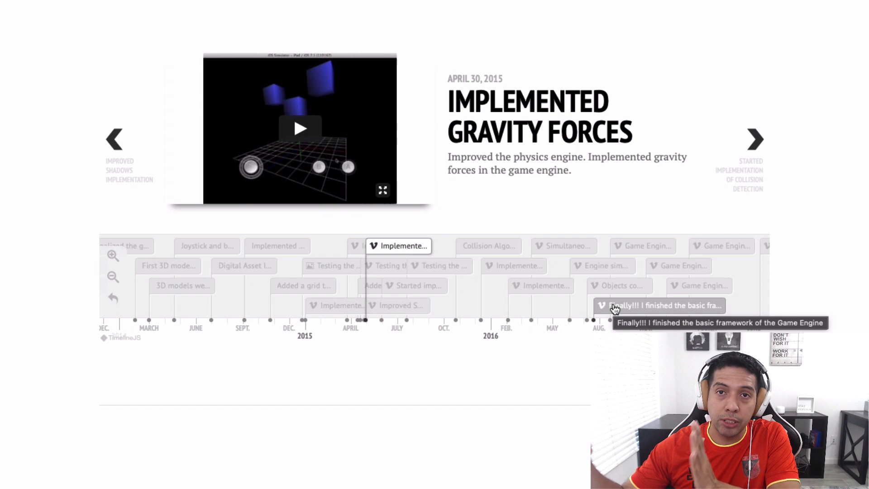
Show the August 22, 2016 'Game Engine First Demo' milestone from its navigator marker.
{"action": "left_click", "coordinate": [658, 305]}
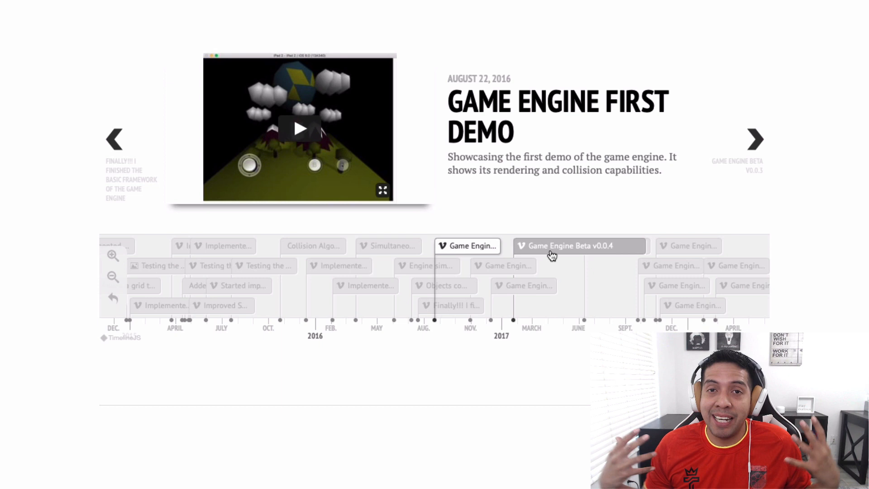
Step through Game Engine Beta v0.0.4 and Untold Engine Released, then return to the first milestone.
{"action": "left_click", "coordinate": [579, 245]}
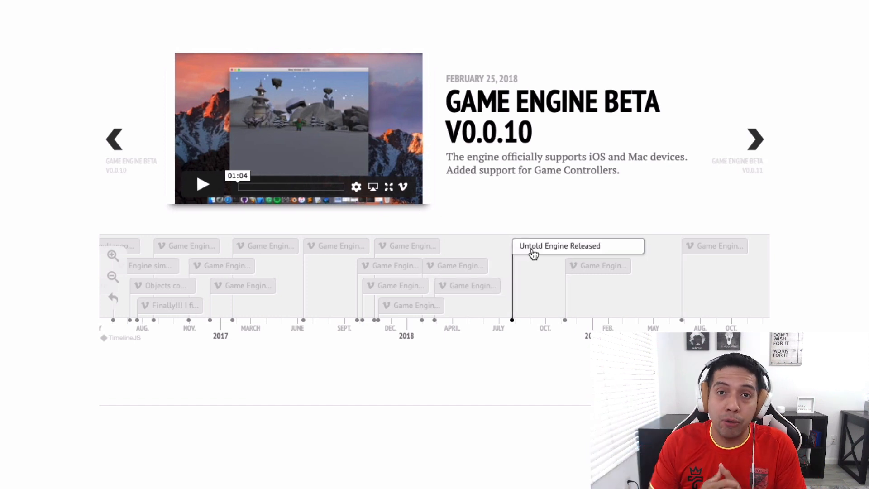
{"action": "left_click", "coordinate": [560, 246]}
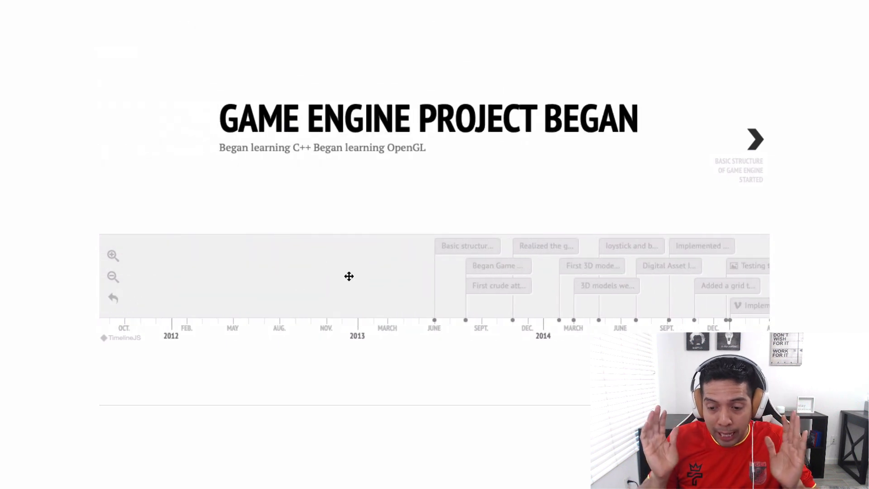
{"action": "left_click", "coordinate": [467, 245]}
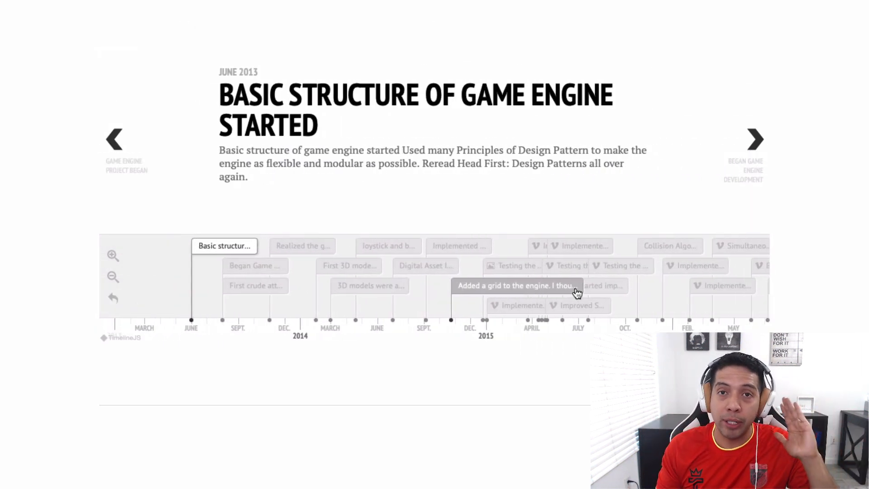
Show the July 21, 2016 finished-framework milestone, then the Untold Engine Released milestone.
{"action": "scroll", "scroll_direction": "right", "scroll_amount": 3}
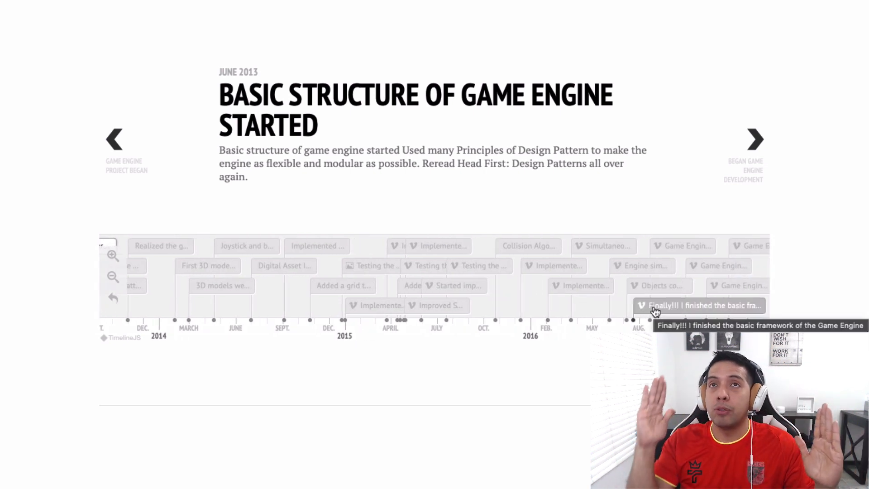
{"action": "left_click", "coordinate": [693, 305]}
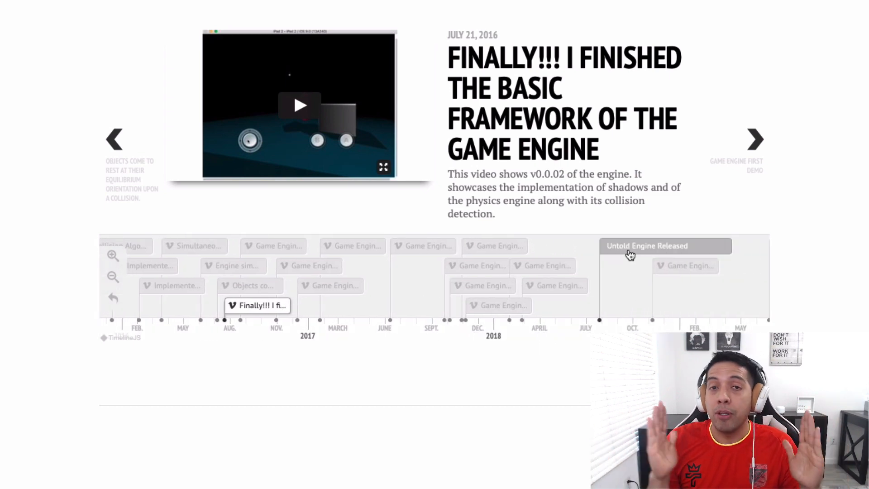
{"action": "left_click", "coordinate": [646, 245]}
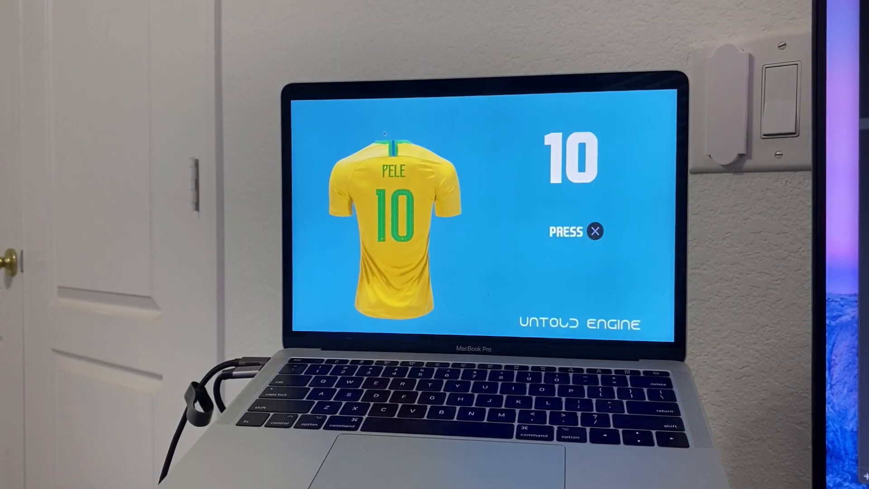
Advance the release demo game past the Pele jersey title screen with X.
{"action": "key", "text": "x"}
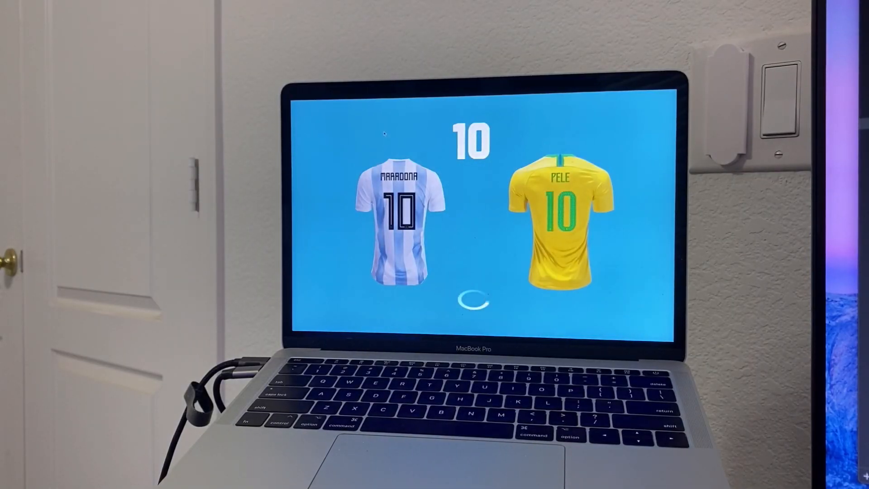